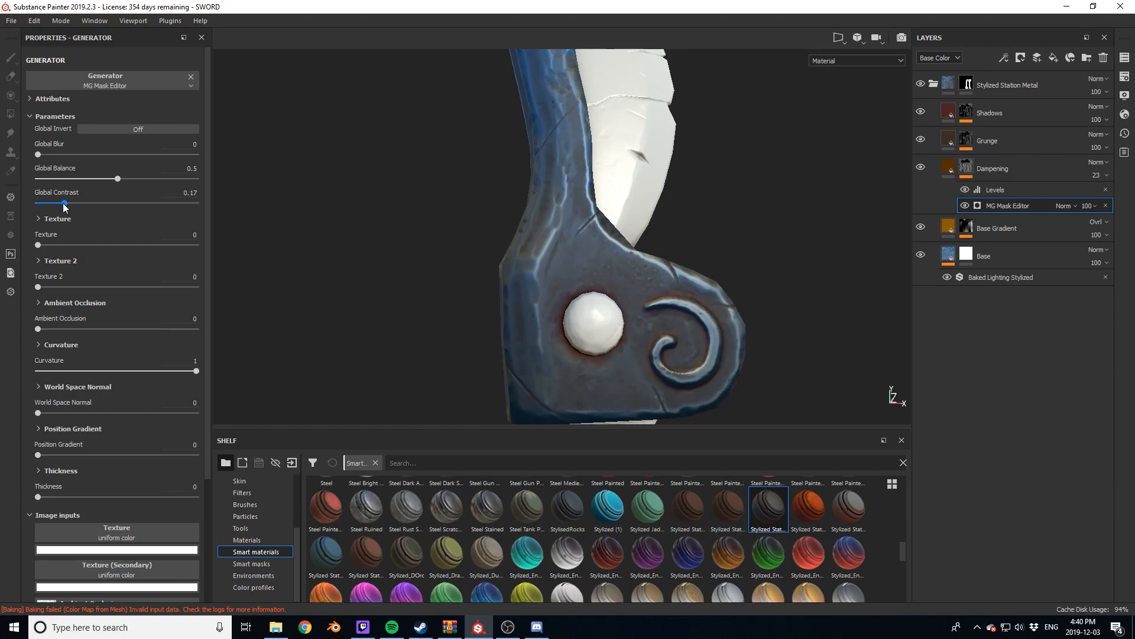
# Adjust Global Contrast on the dampening layer's MG Mask Editor.
pyautogui.moveTo(38, 154); pyautogui.dragTo(51, 154)
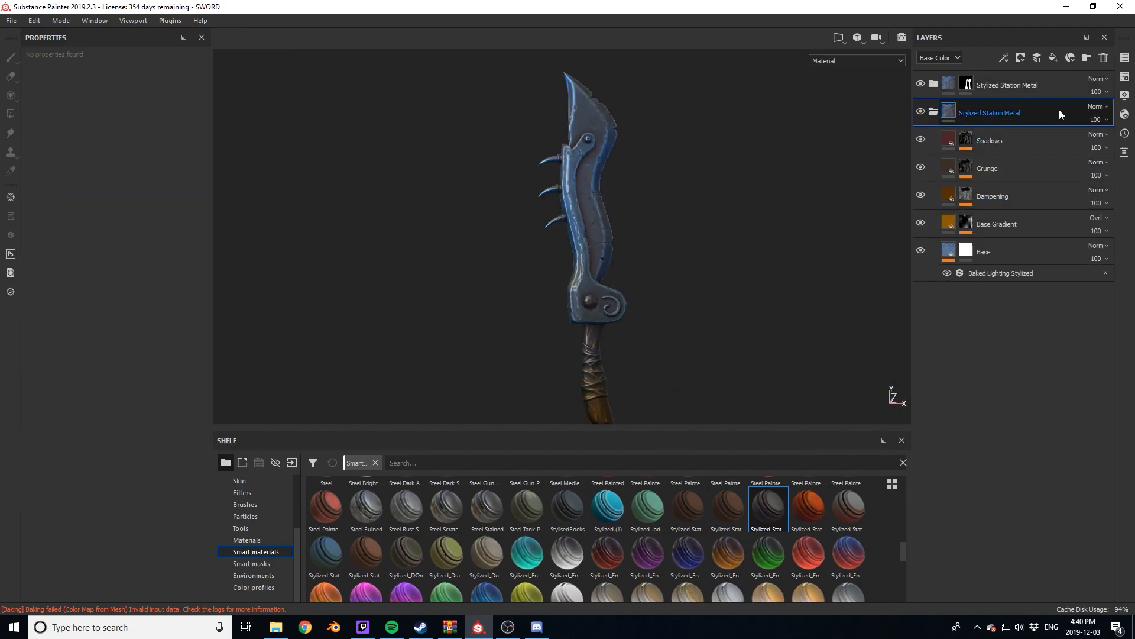
# Set Baked Lighting Stylized ground color to pale yellow and raise Sky Intensity.
pyautogui.click(1002, 273)
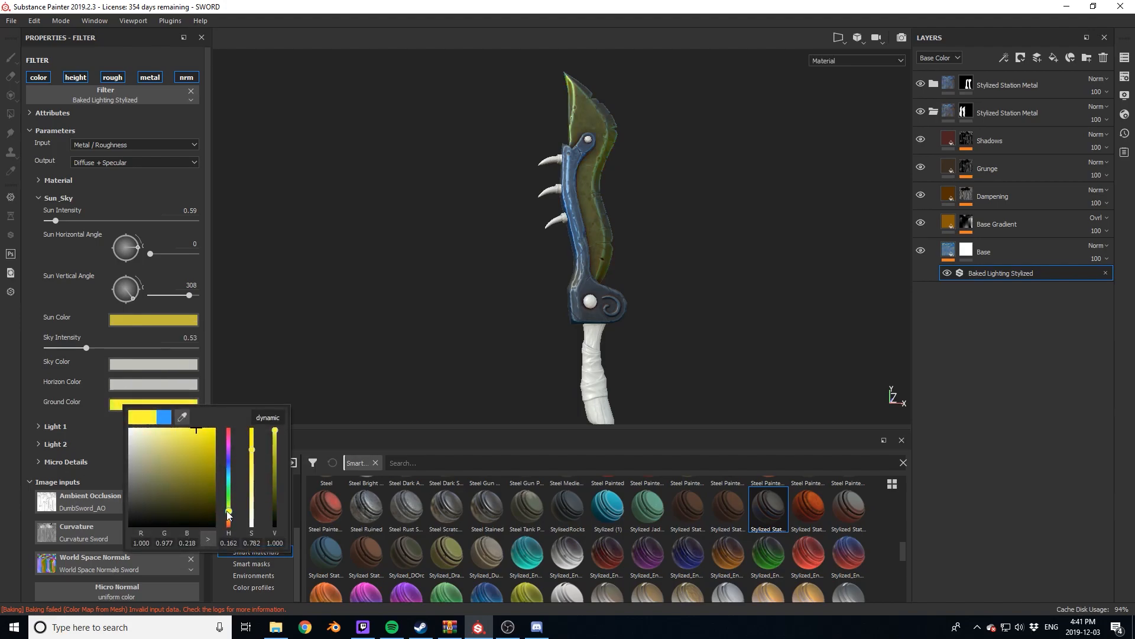
pyautogui.moveTo(228, 507); pyautogui.dragTo(228, 514)
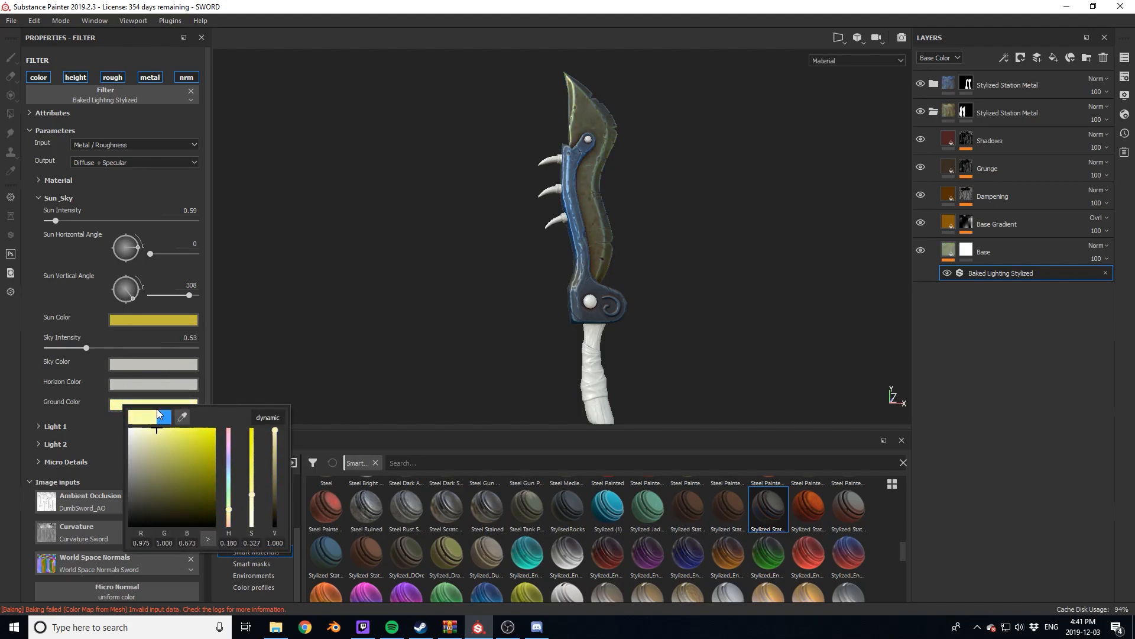
pyautogui.click(228, 474)
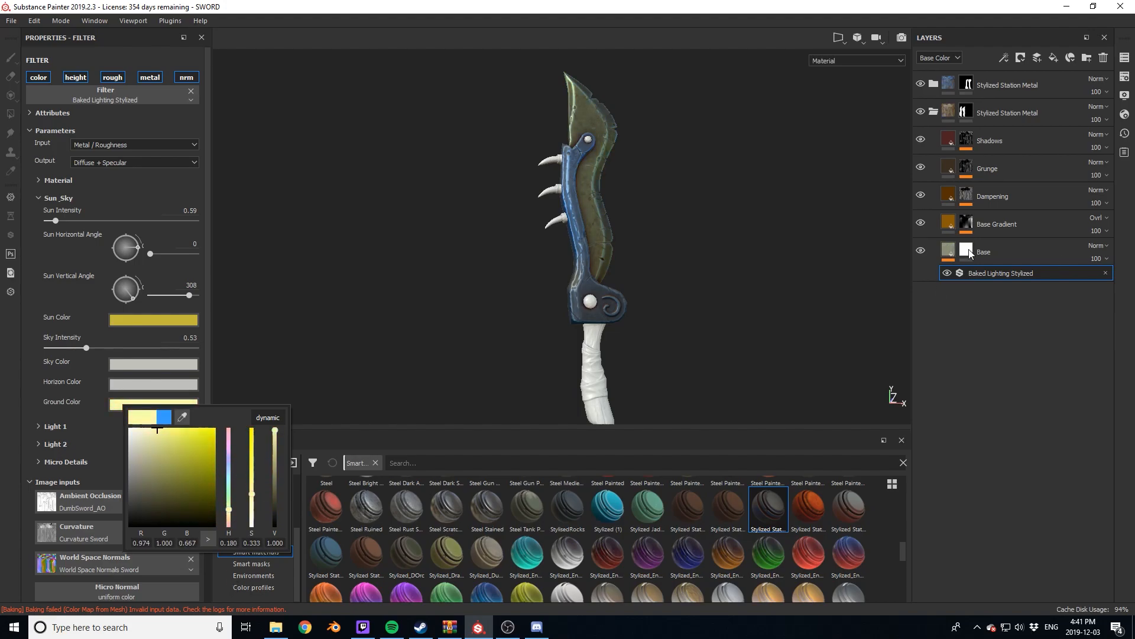
pyautogui.click(149, 425)
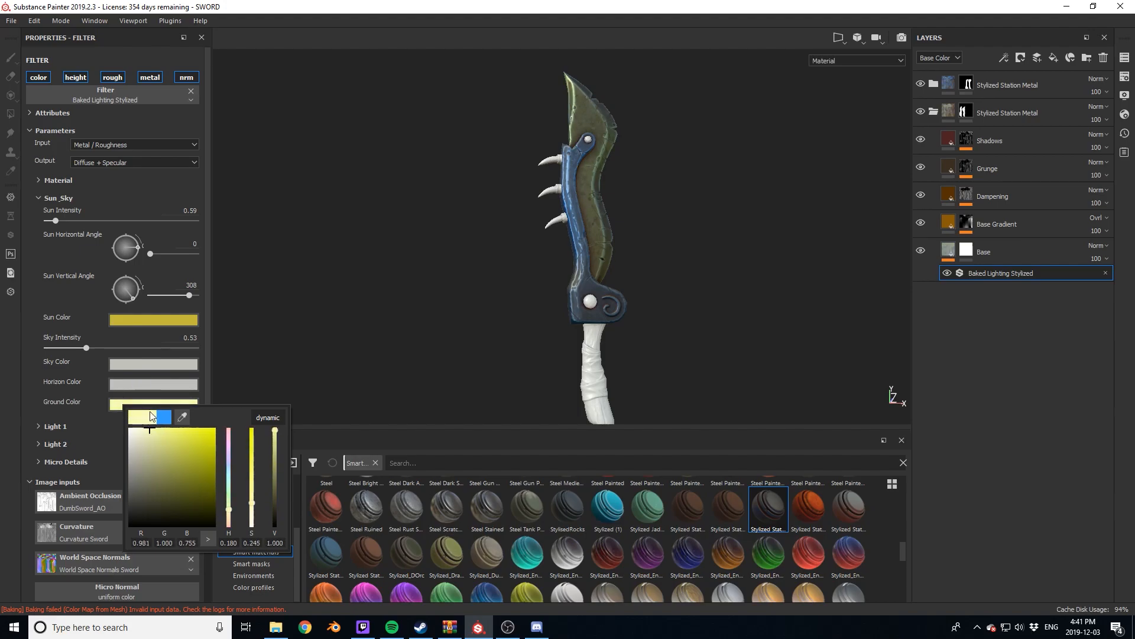
pyautogui.moveTo(86, 348); pyautogui.dragTo(135, 348)
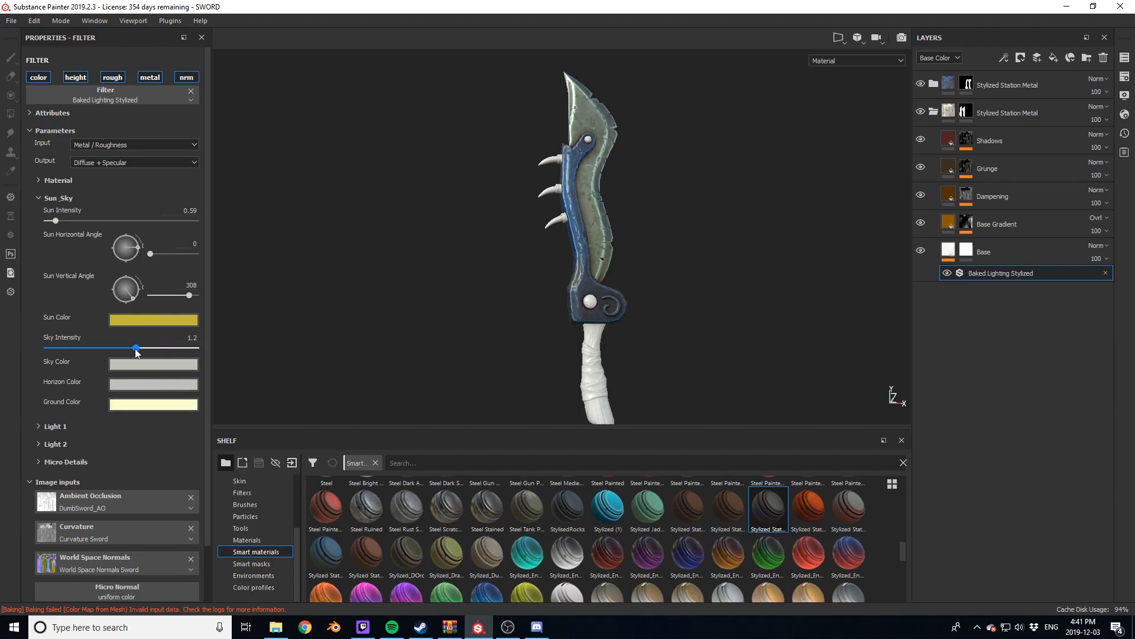
# Invert and tweak the base gradient mask, then adjust Grunge layer opacity.
pyautogui.click(997, 223)
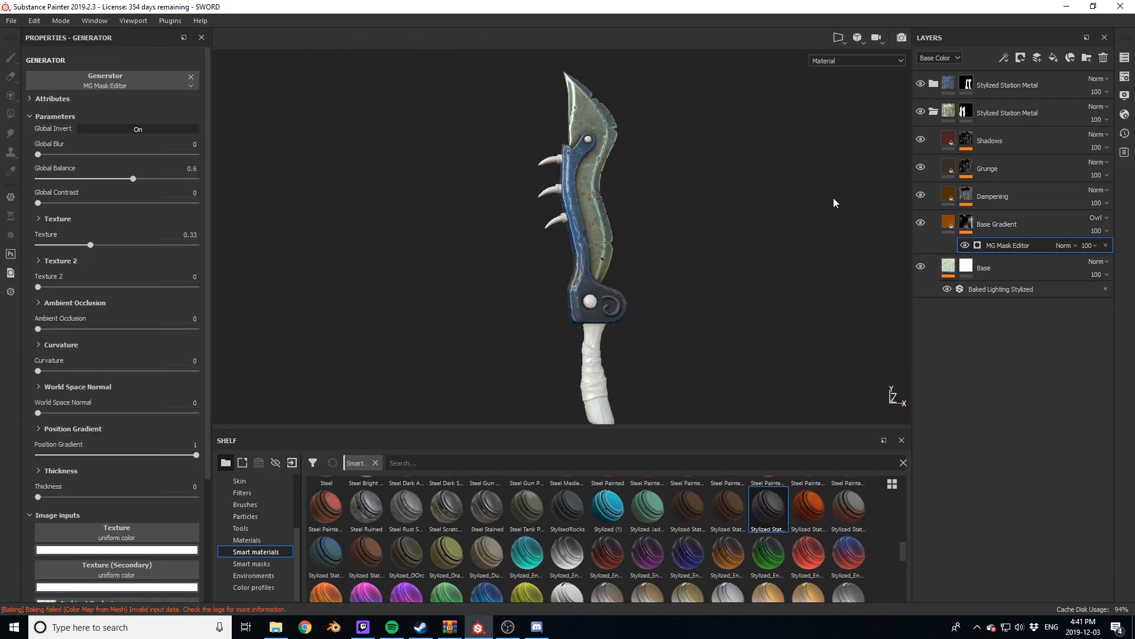
pyautogui.moveTo(133, 178); pyautogui.dragTo(91, 178)
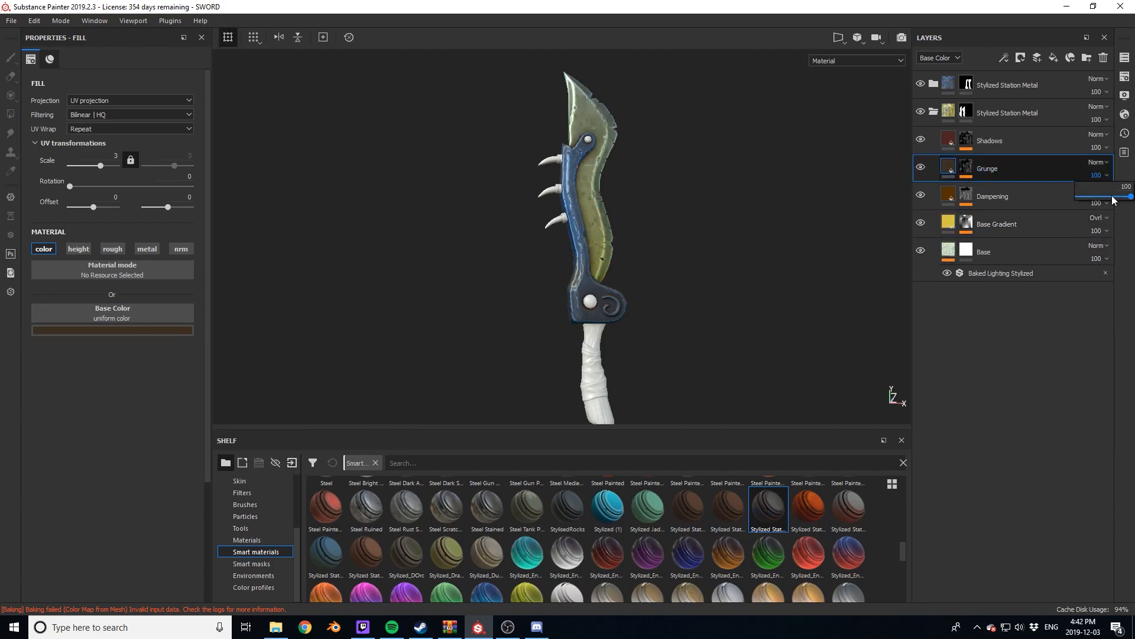
pyautogui.moveTo(1113, 196); pyautogui.dragTo(1106, 196)
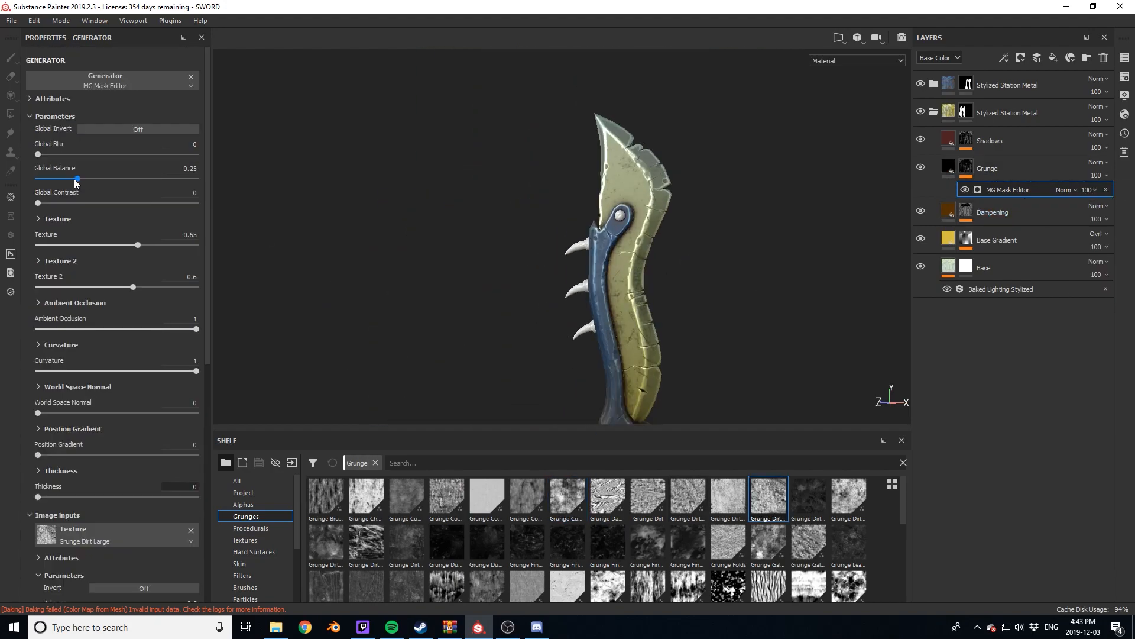
# Color the Base fill and Base Gradient layers orange with the color picker.
pyautogui.click(136, 129)
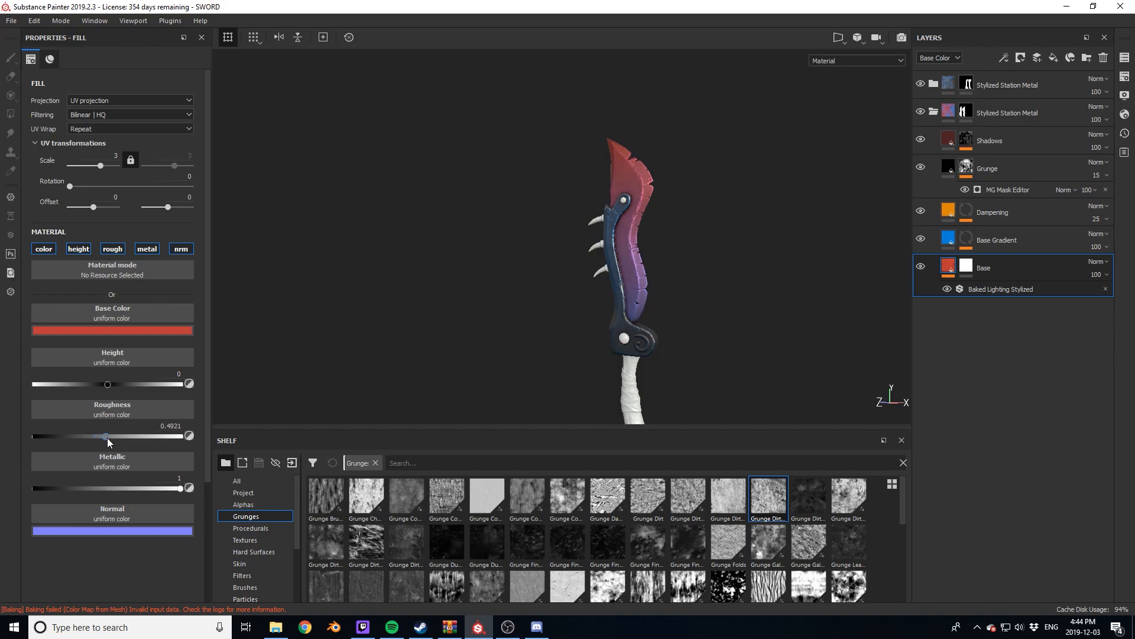
pyautogui.click(112, 331)
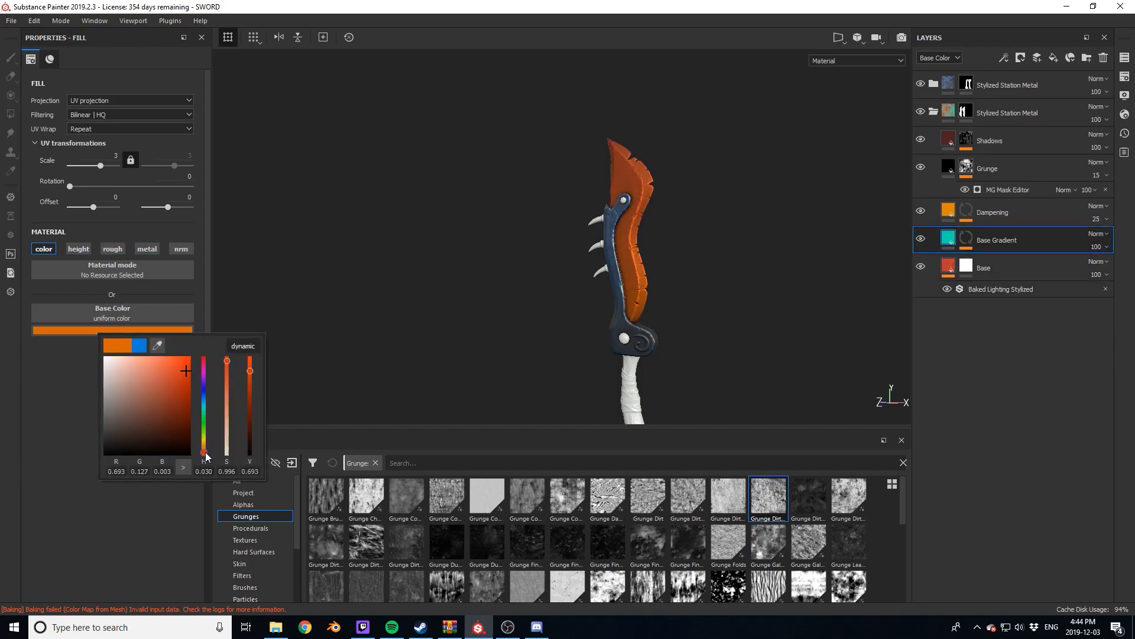
pyautogui.click(146, 248)
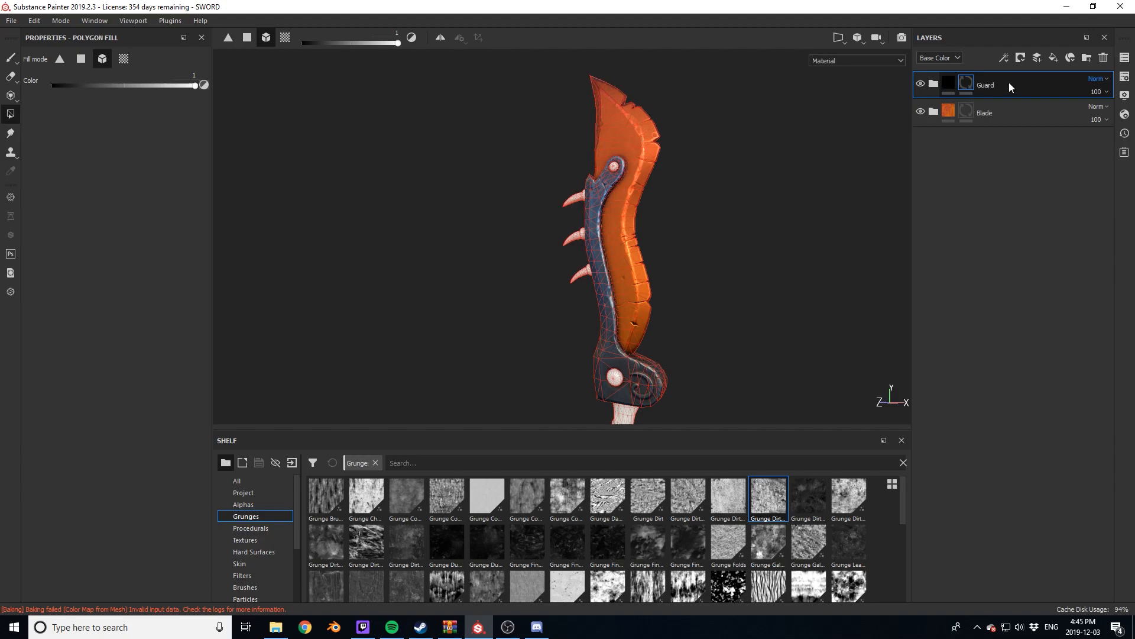
# Open the Guard folder and raise roughness on its Base fill layer.
pyautogui.click(934, 84)
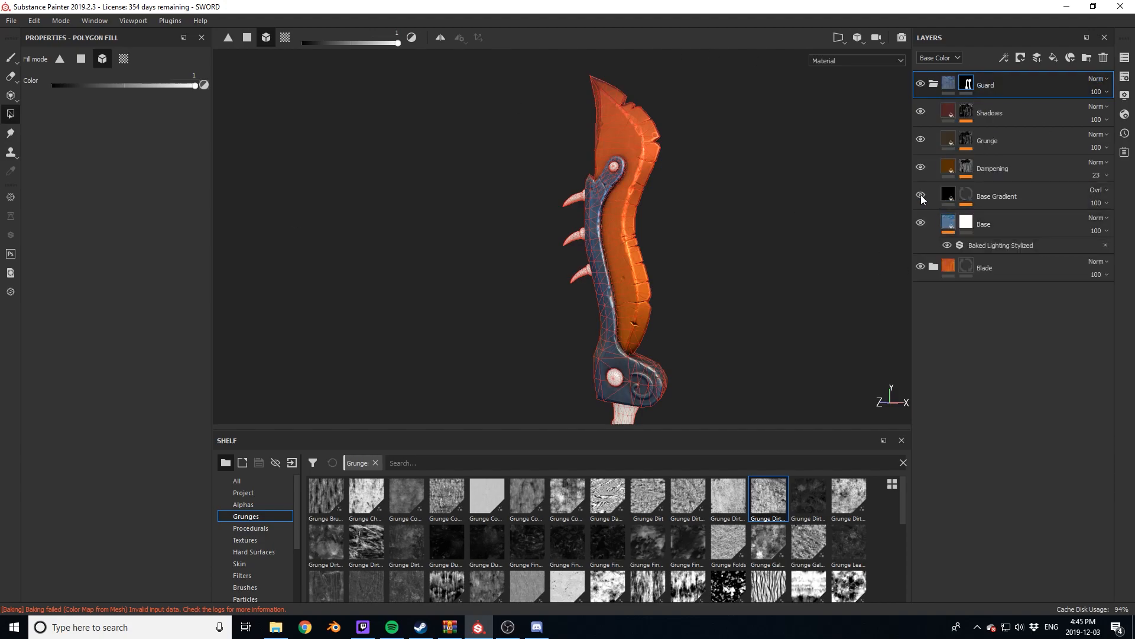
pyautogui.click(985, 223)
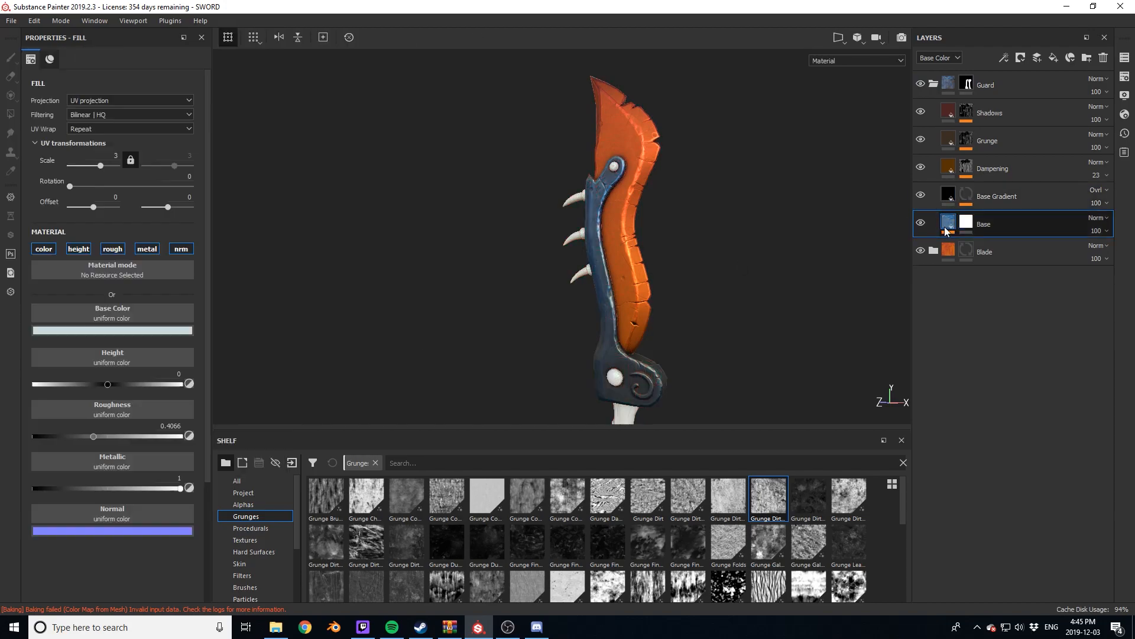
pyautogui.click(112, 330)
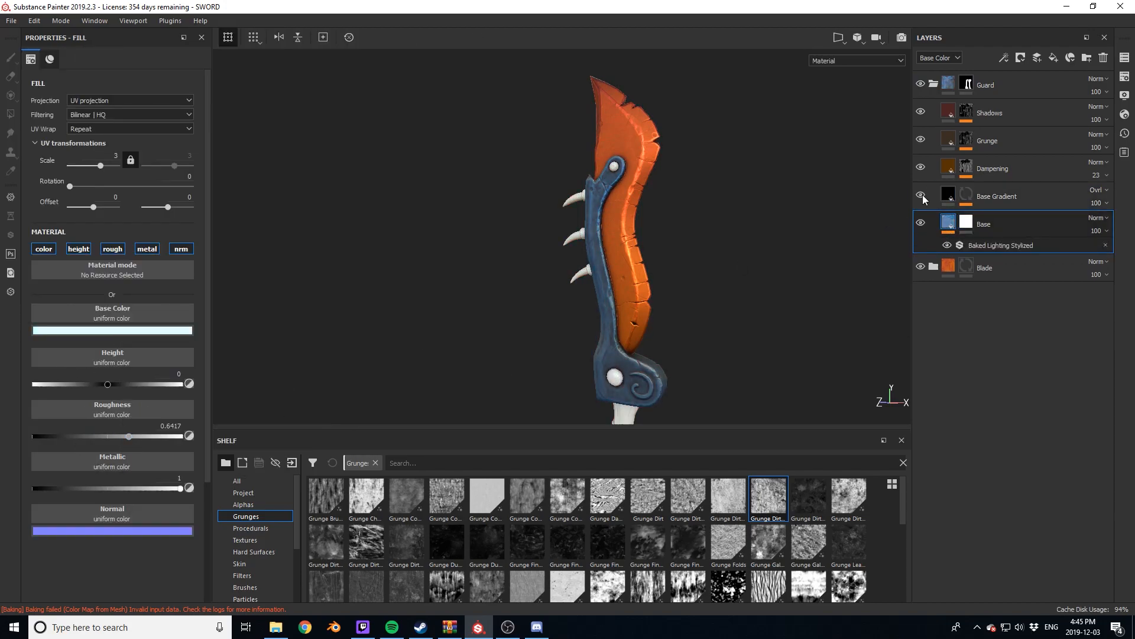
# Give the guard's Base Gradient a deep blue color and bring the handle into view.
pyautogui.click(112, 330)
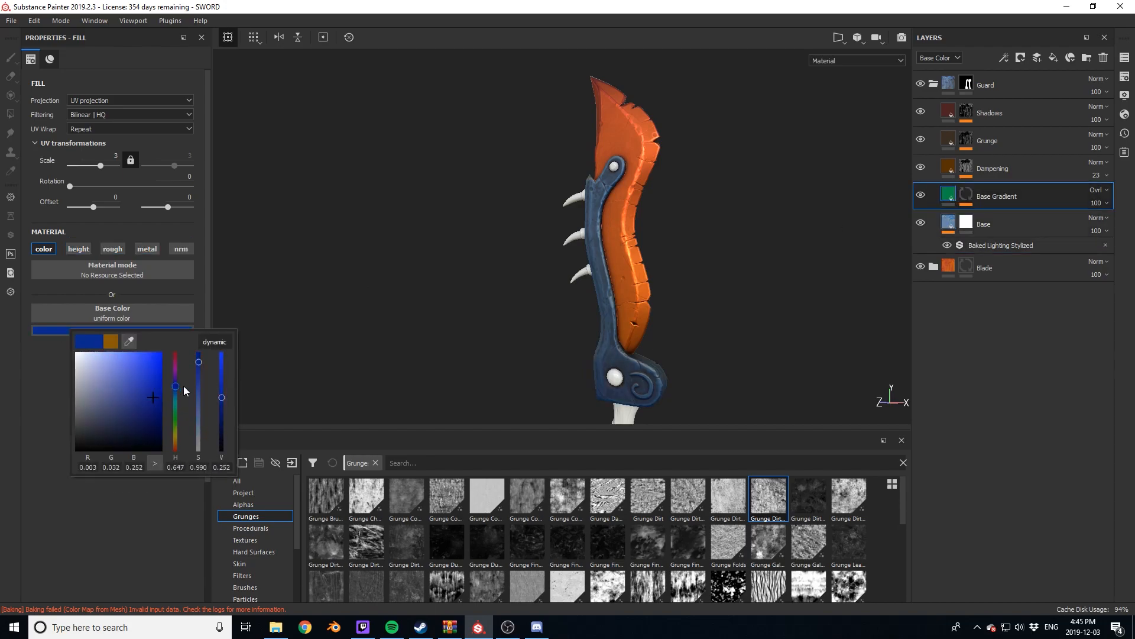
pyautogui.moveTo(175, 387); pyautogui.dragTo(175, 393)
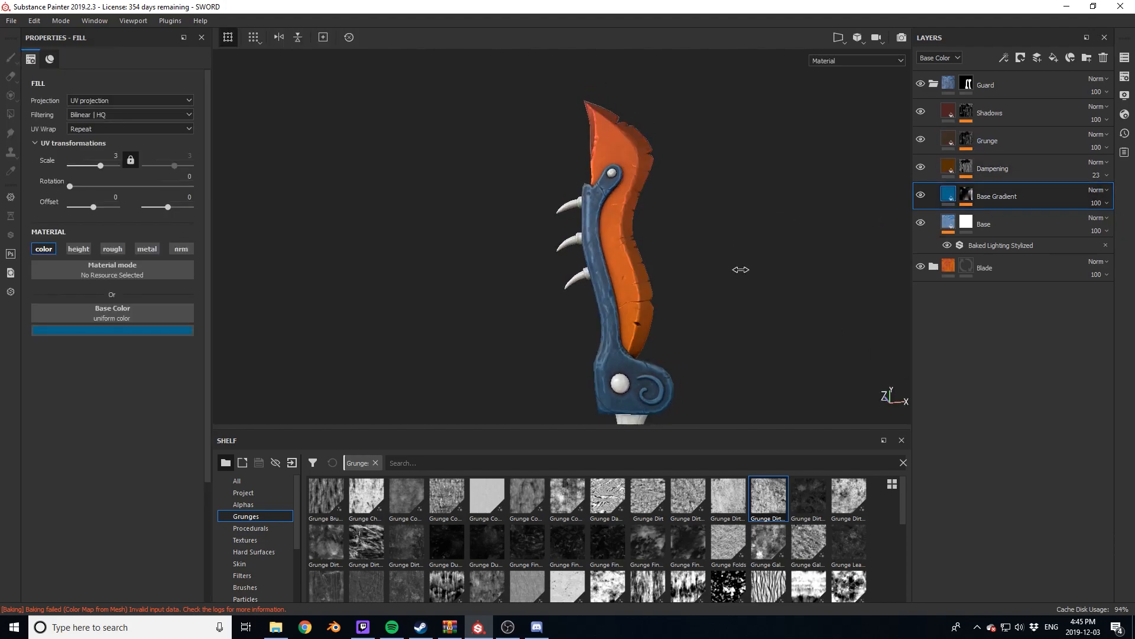
pyautogui.moveTo(740, 270); pyautogui.dragTo(629, 236)
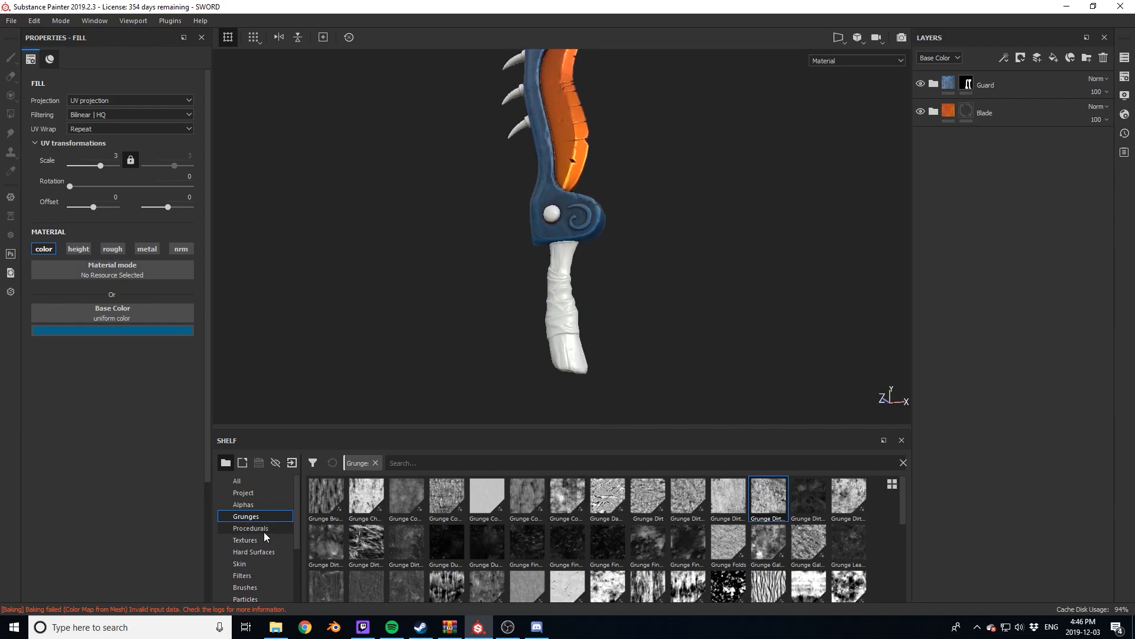
# Add Stylized_wood_2 with a mask, rename its folder Handle, and hide Edges_On_or_Off.
pyautogui.click(255, 551)
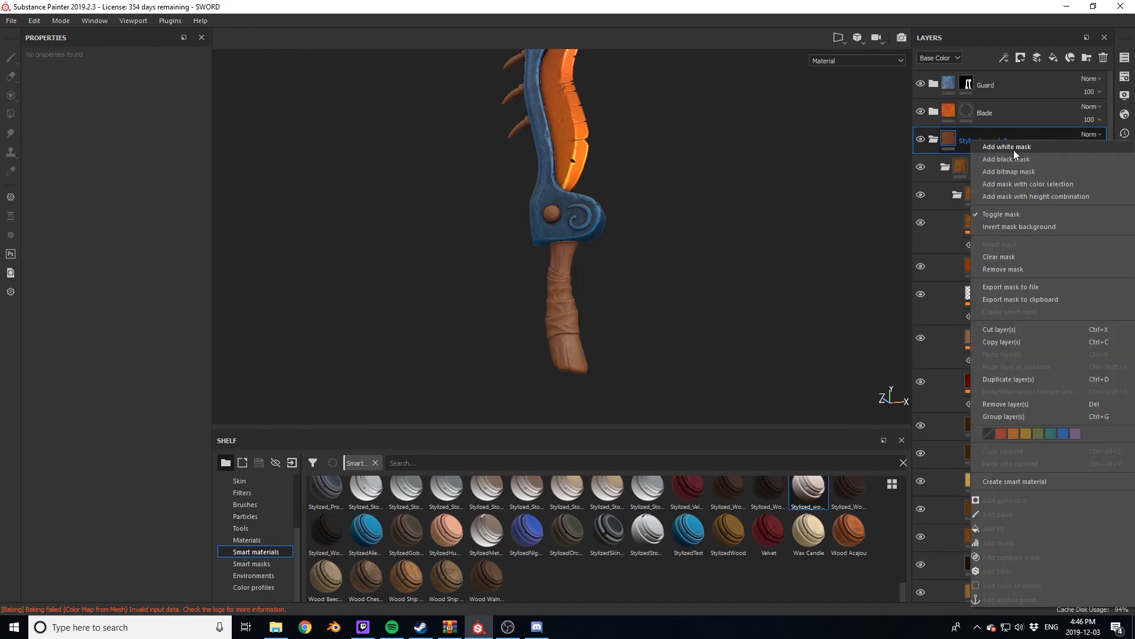
pyautogui.click(1005, 159)
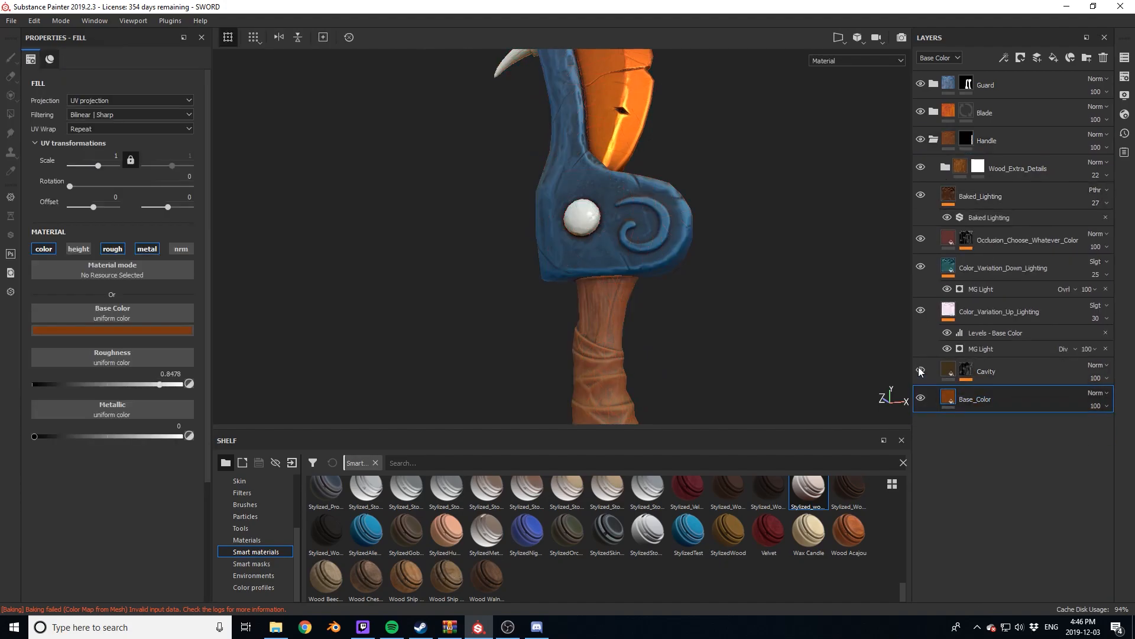
pyautogui.click(112, 330)
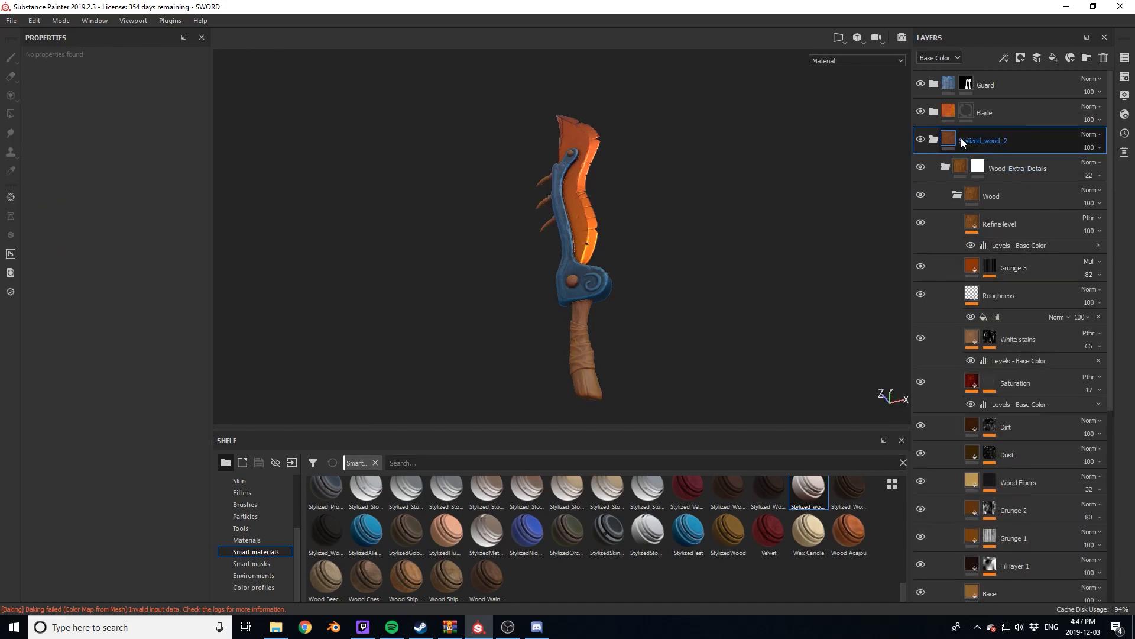
pyautogui.rightClick(984, 141)
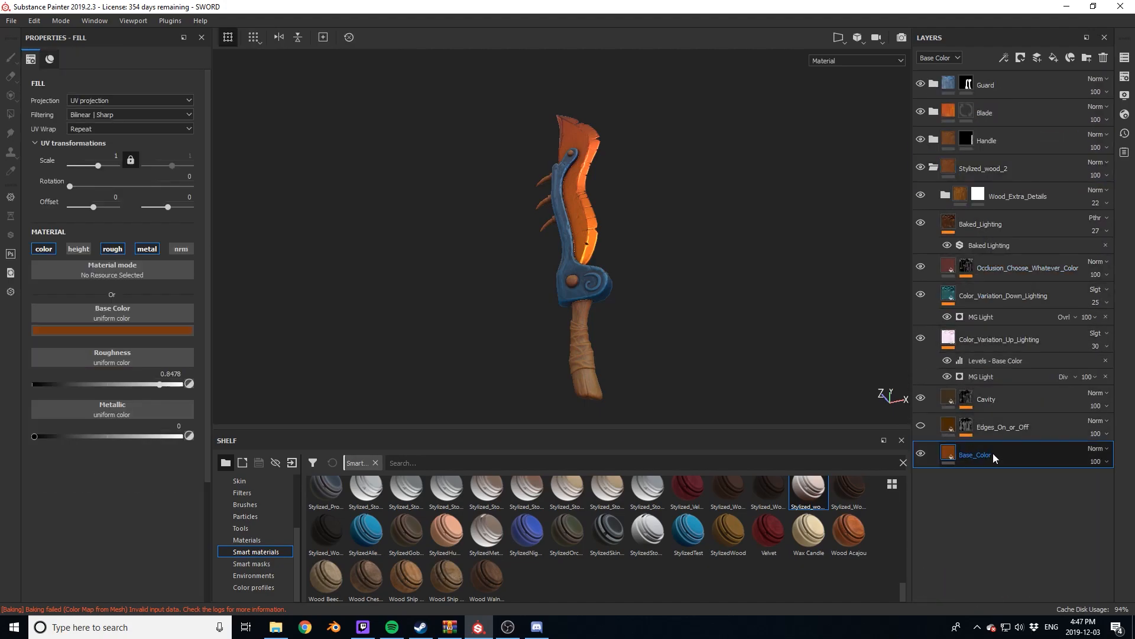
pyautogui.click(112, 330)
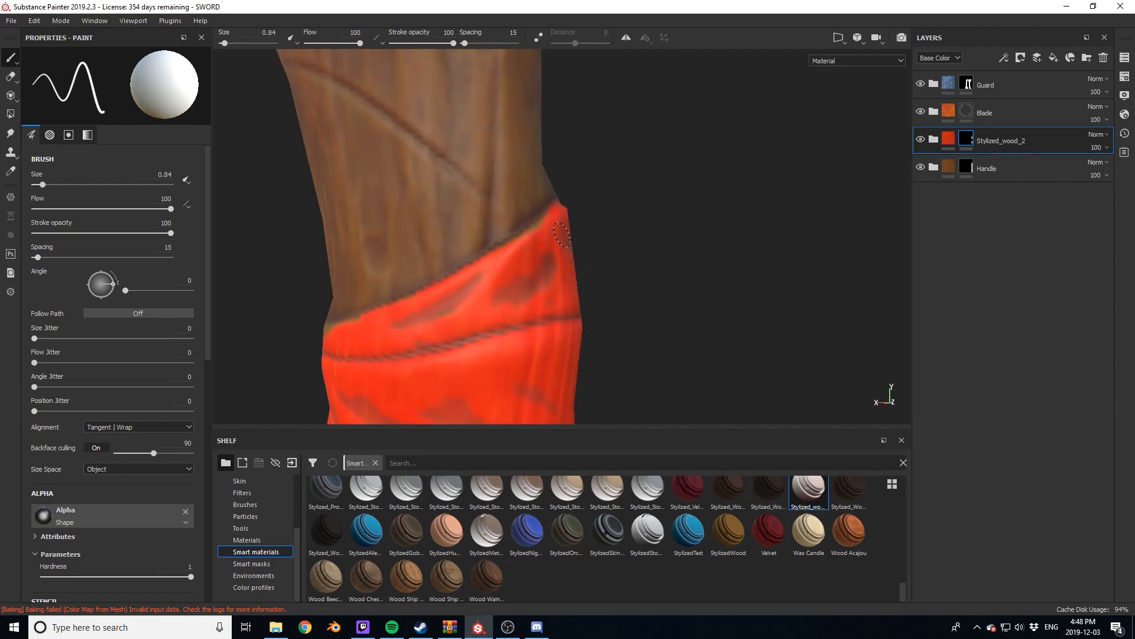
# Paint the red cloth wrap band around the wooden handle.
pyautogui.moveTo(557, 254); pyautogui.dragTo(774, 311)
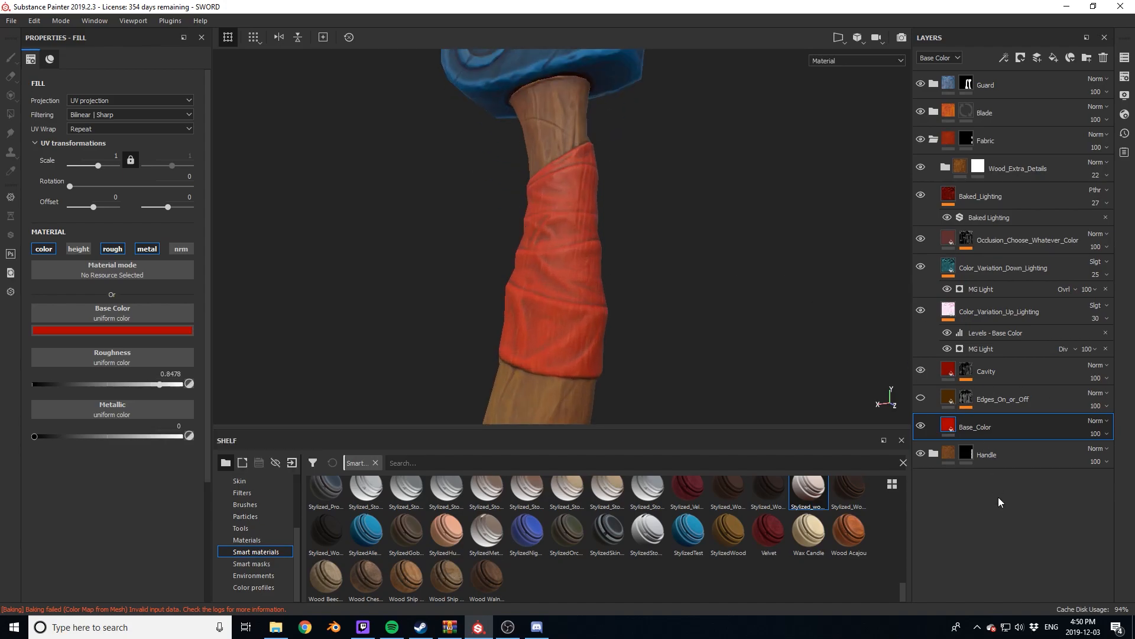
# Give the Fabric fill layer a softened curvature generator mask and a red color.
pyautogui.rightClick(975, 426)
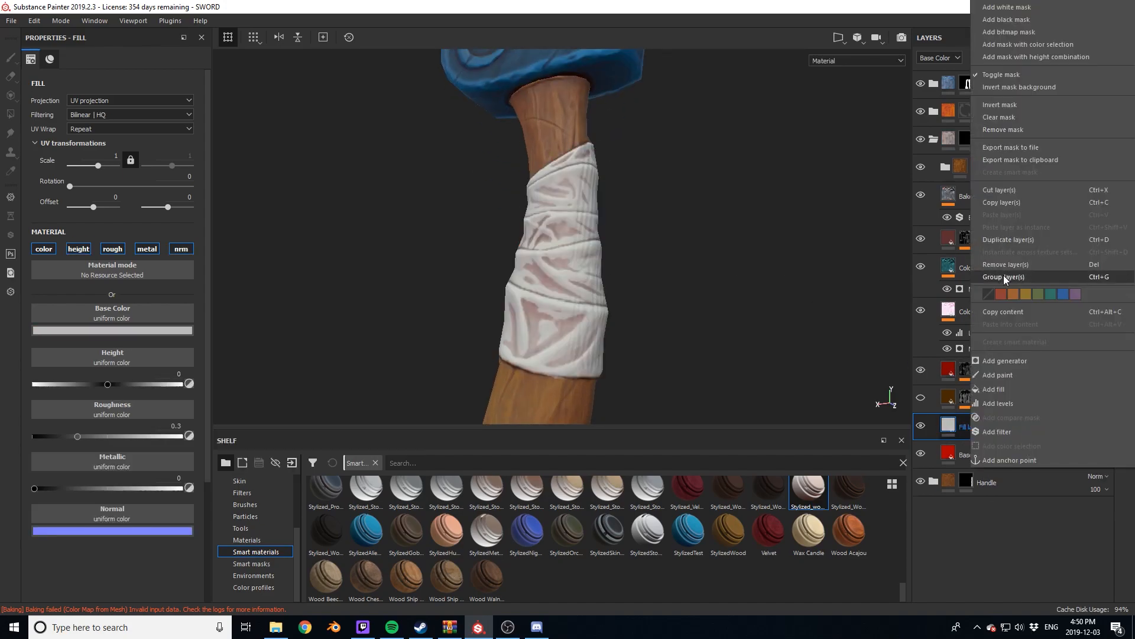
pyautogui.click(997, 375)
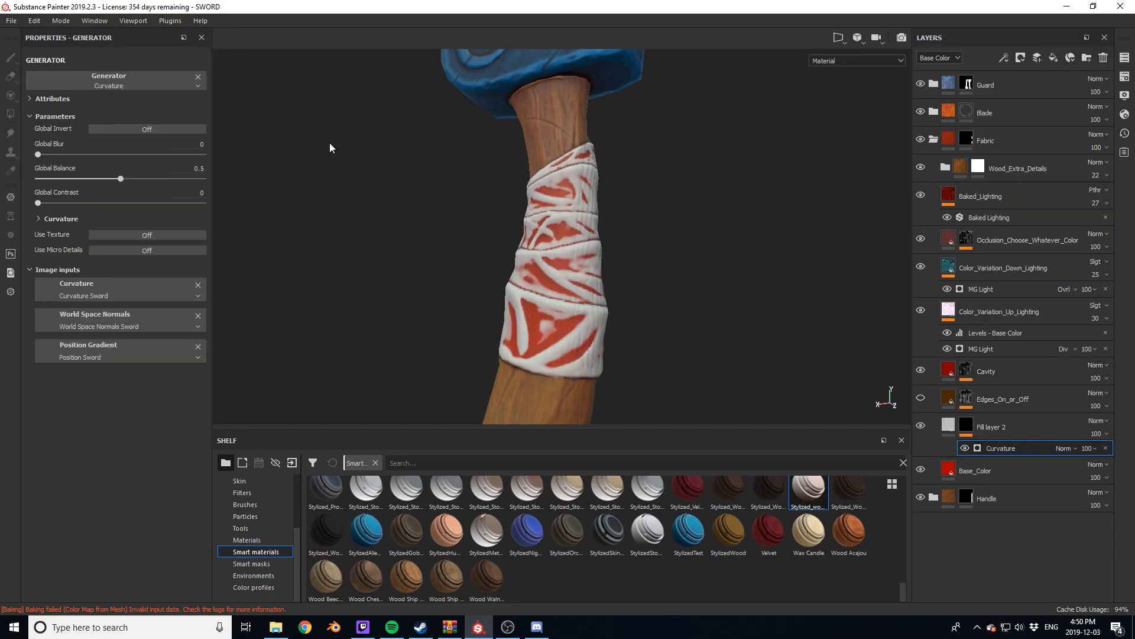
pyautogui.moveTo(121, 178); pyautogui.dragTo(39, 178)
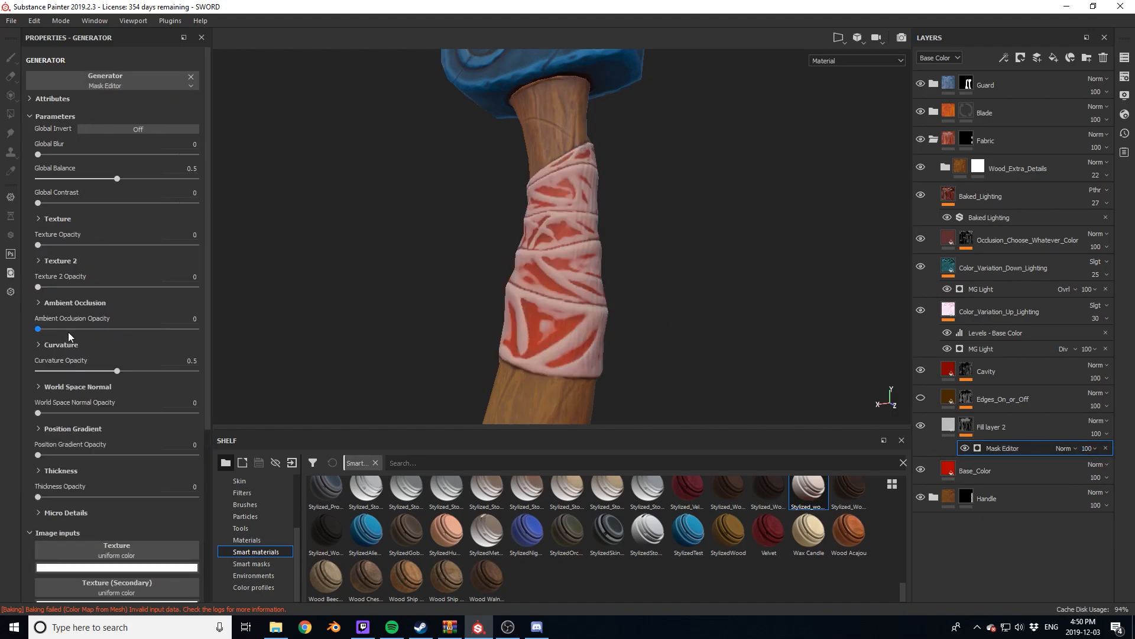
pyautogui.click(62, 354)
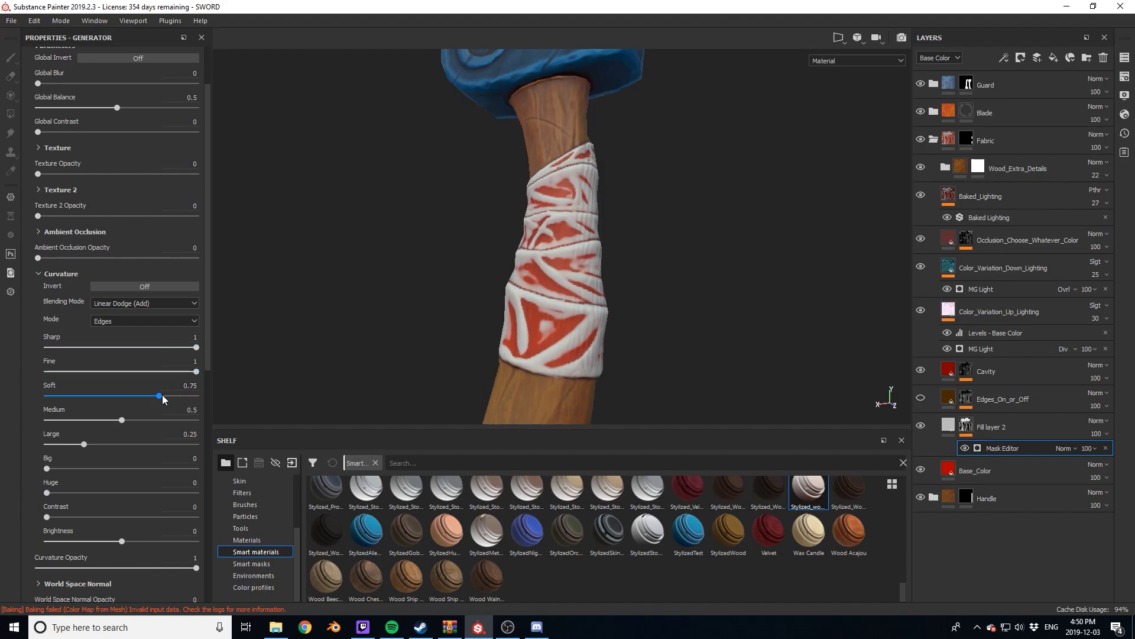
pyautogui.moveTo(158, 396); pyautogui.dragTo(194, 396)
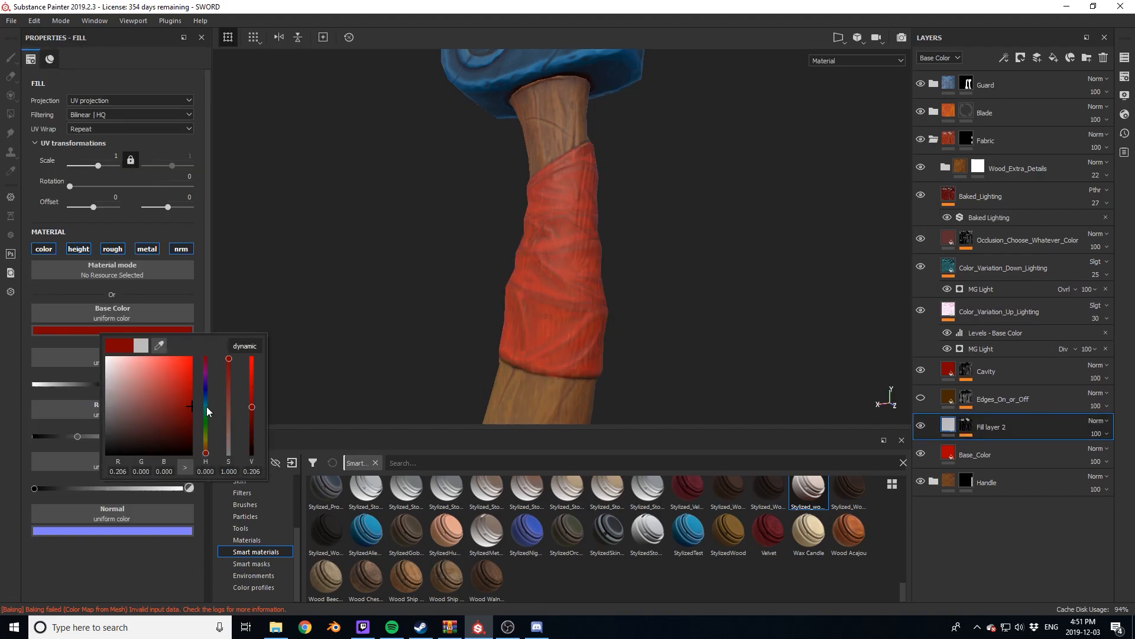
pyautogui.click(184, 366)
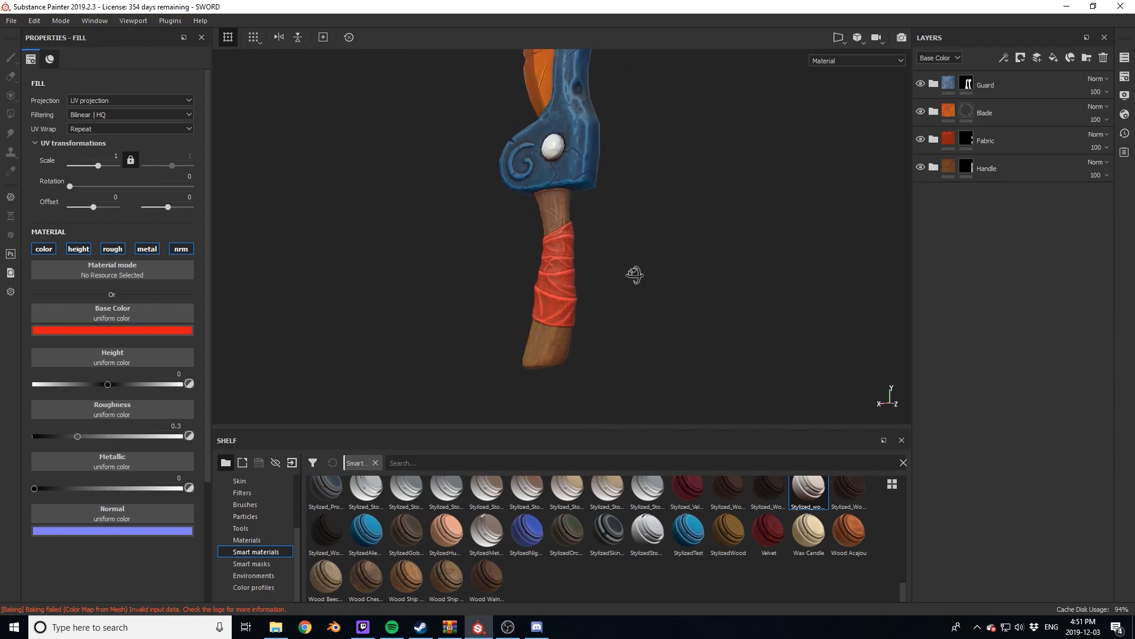
# Search 'bone' and mask the Bone Stylized material onto the blade's spikes.
pyautogui.write('bone')
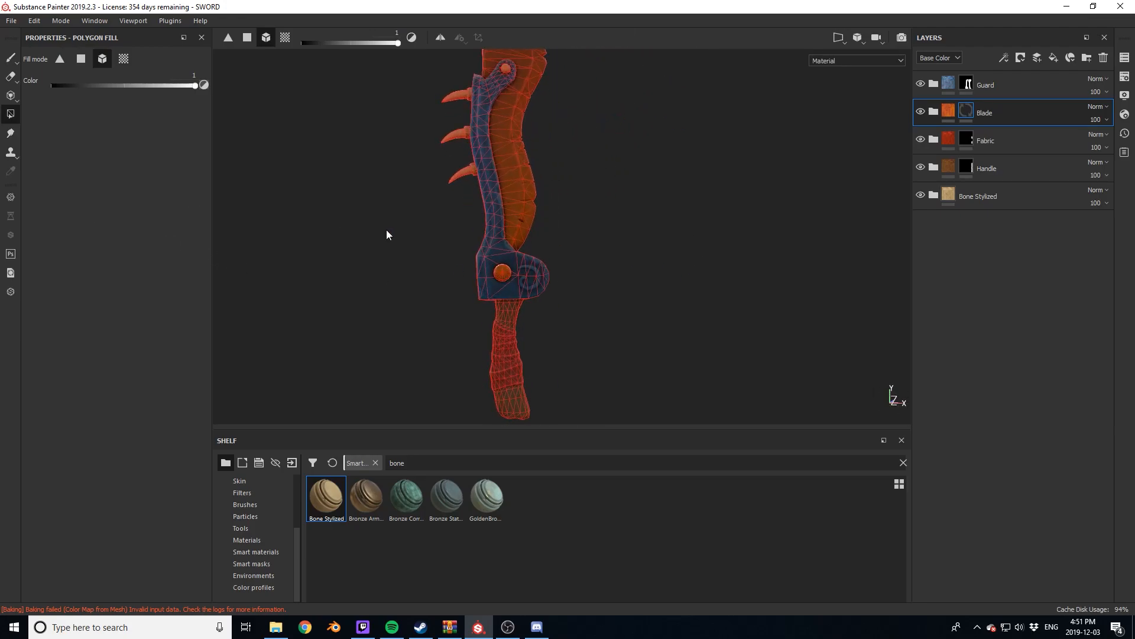
pyautogui.moveTo(506, 217); pyautogui.dragTo(507, 145)
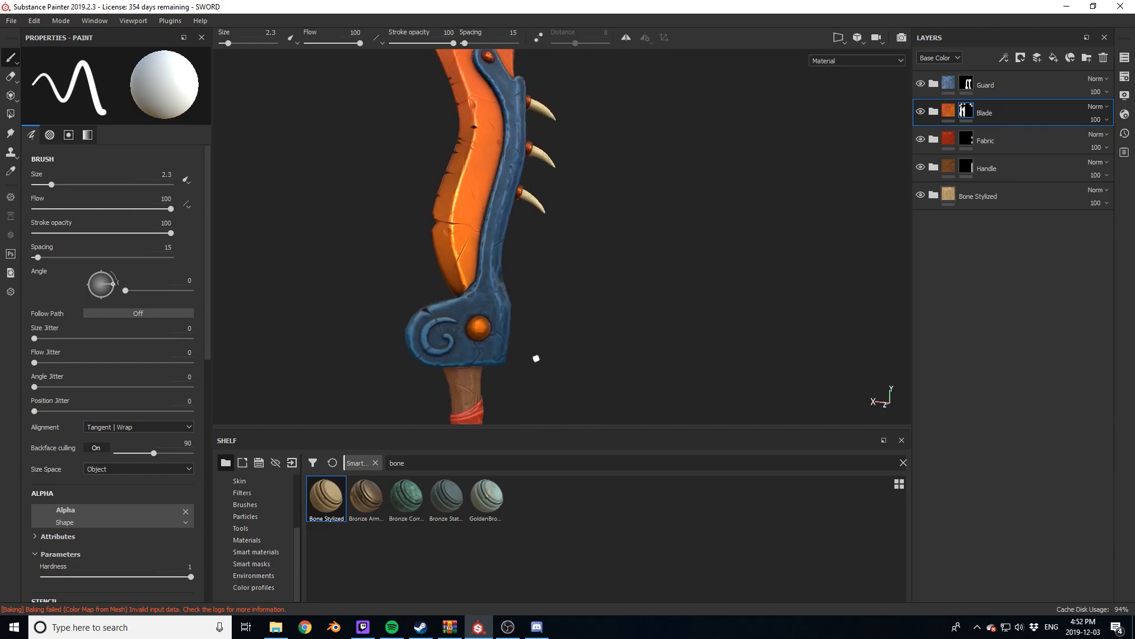
# Paint orange along the full spiral groove on the blue guard.
pyautogui.scroll(-3)
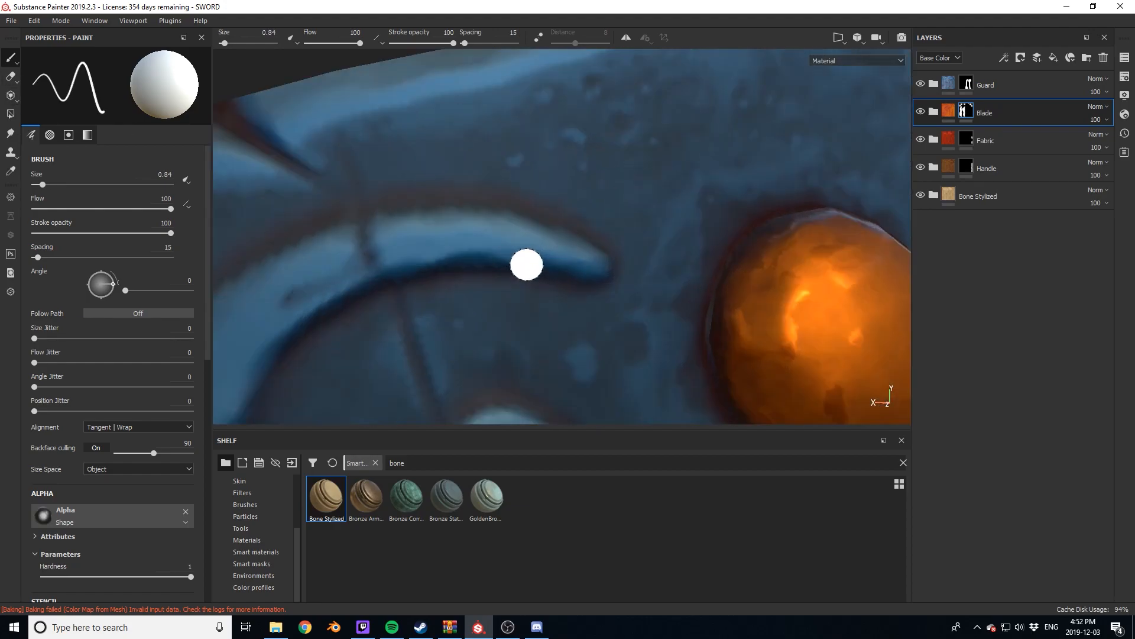
pyautogui.moveTo(646, 197)
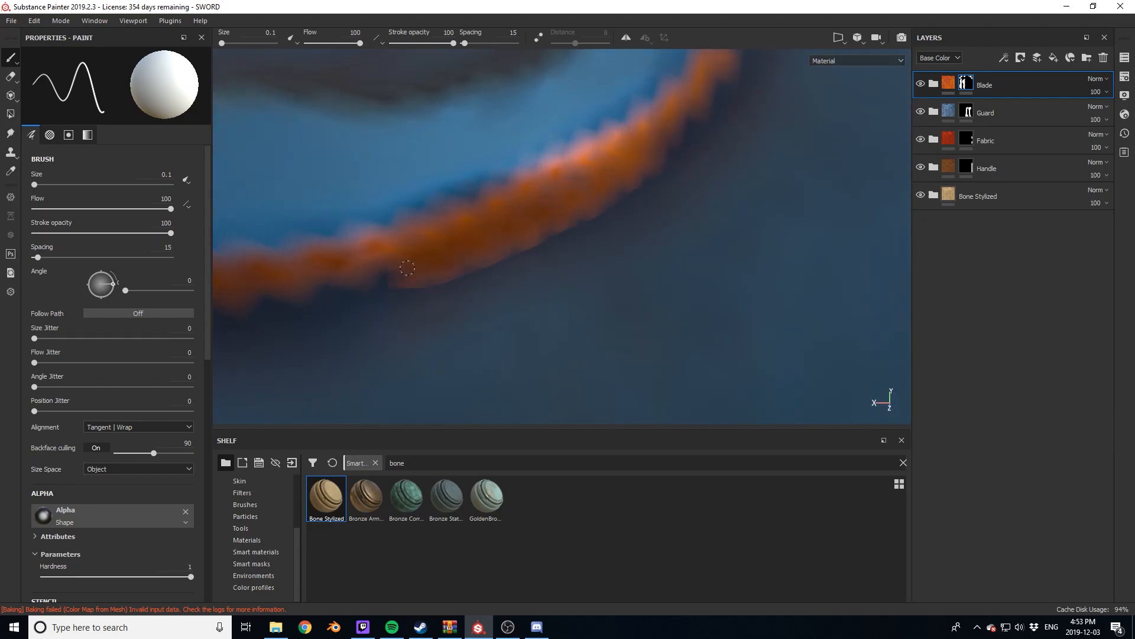
pyautogui.moveTo(407, 267); pyautogui.dragTo(550, 116)
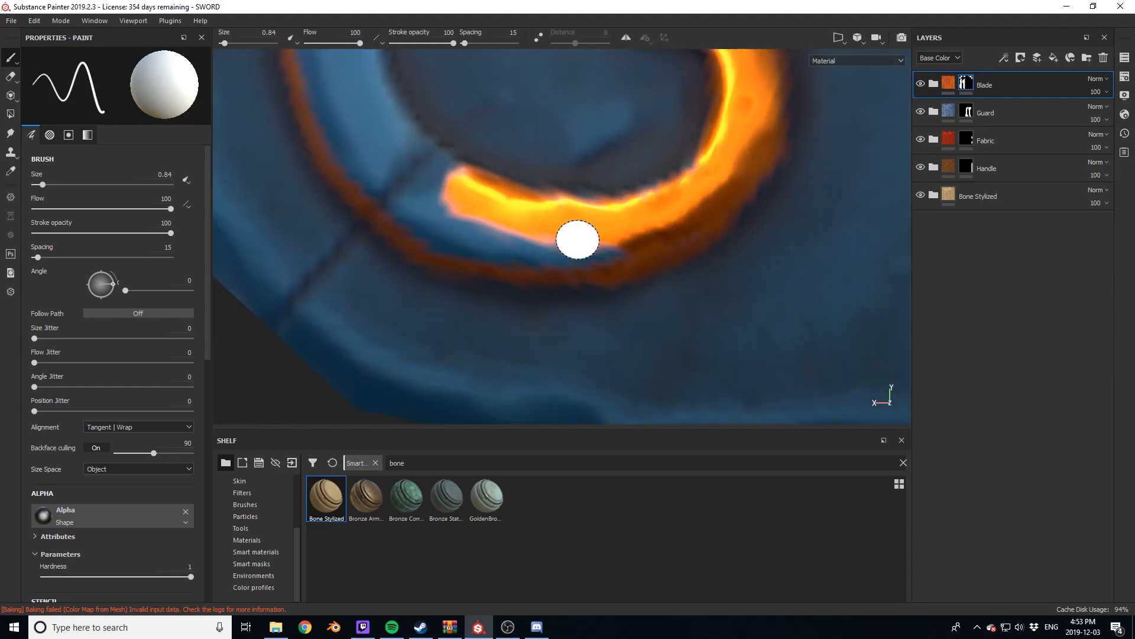
pyautogui.moveTo(577, 239); pyautogui.dragTo(615, 137)
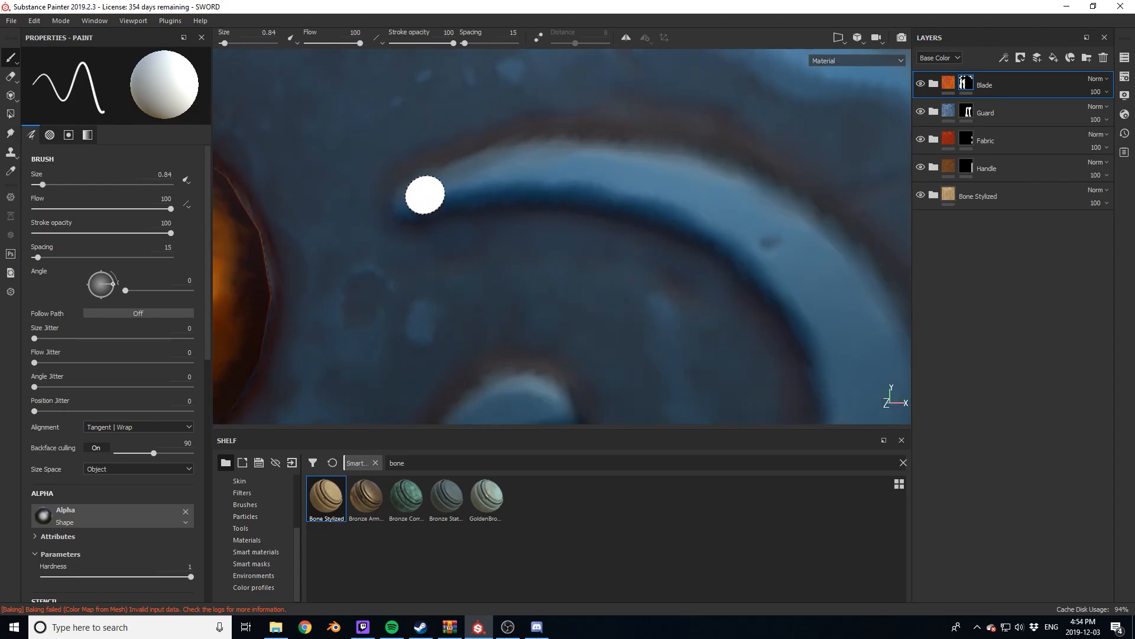
pyautogui.moveTo(426, 194); pyautogui.dragTo(728, 220)
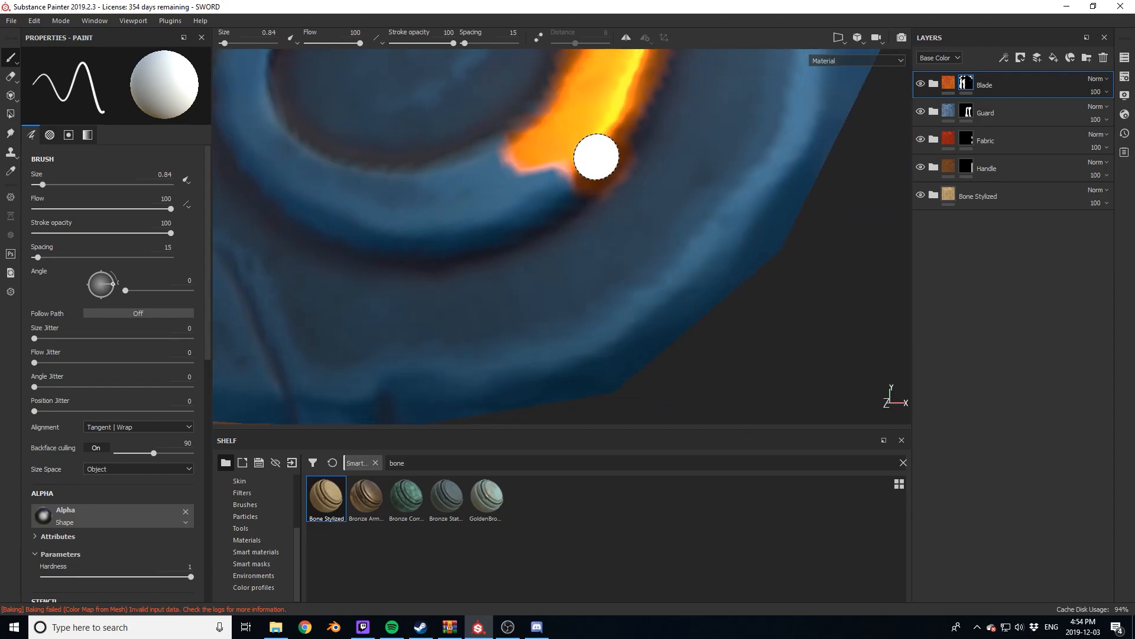
pyautogui.moveTo(596, 156); pyautogui.dragTo(520, 187)
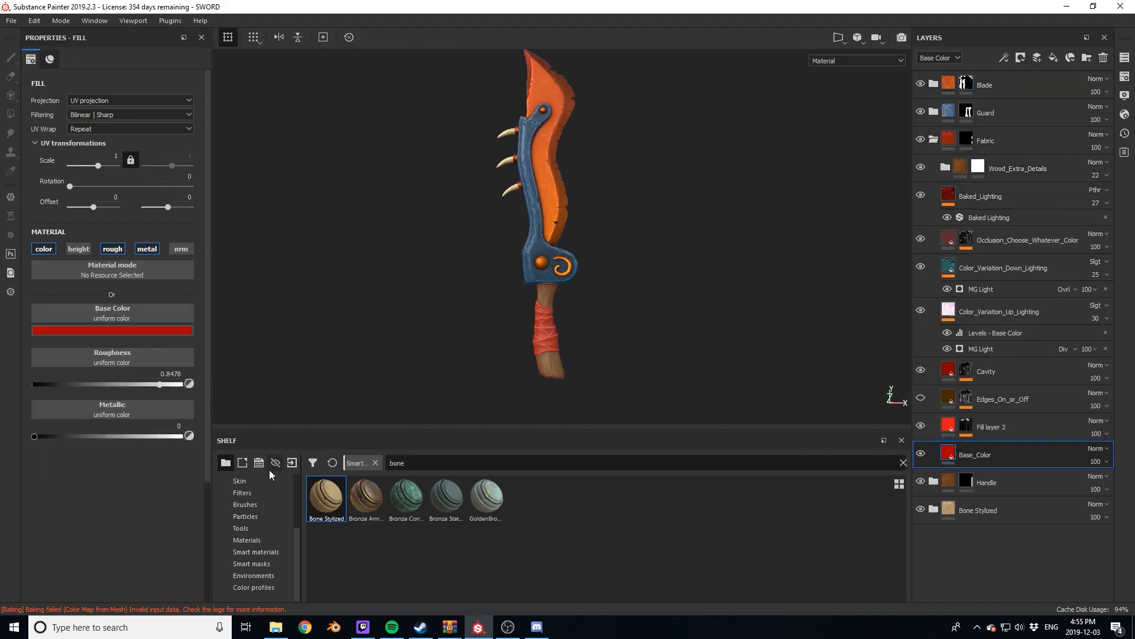
# Lower Global Balance on the blade's Base Gradient mask generator.
pyautogui.click(112, 330)
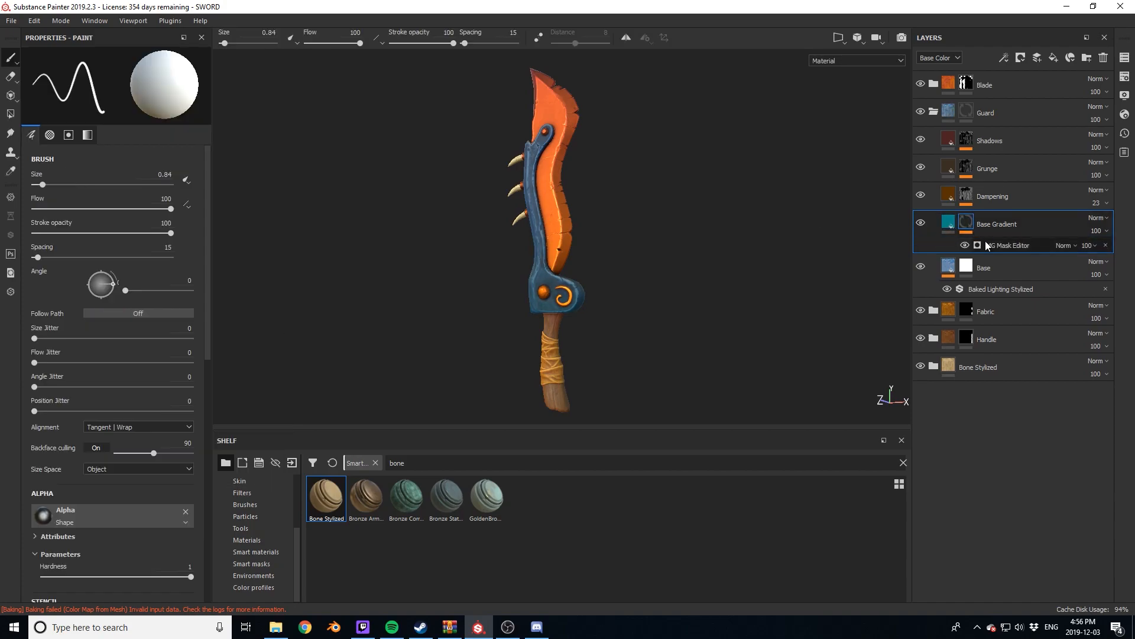
pyautogui.click(1009, 245)
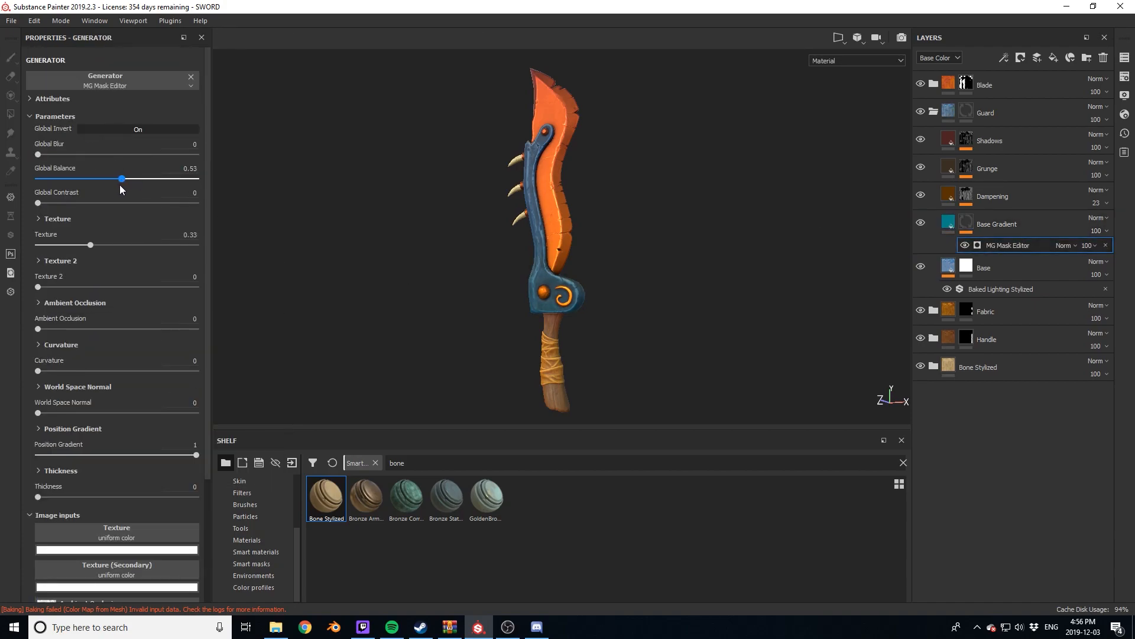
pyautogui.moveTo(122, 178); pyautogui.dragTo(102, 178)
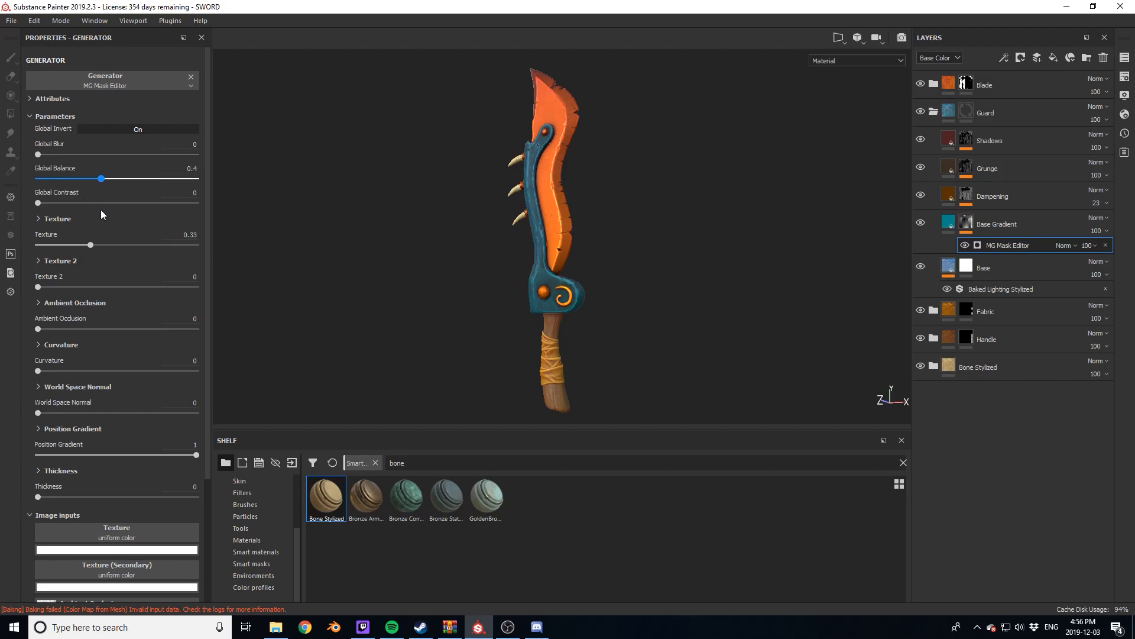
# Try a purple base color on the Base Gradient fill layer.
pyautogui.click(922, 112)
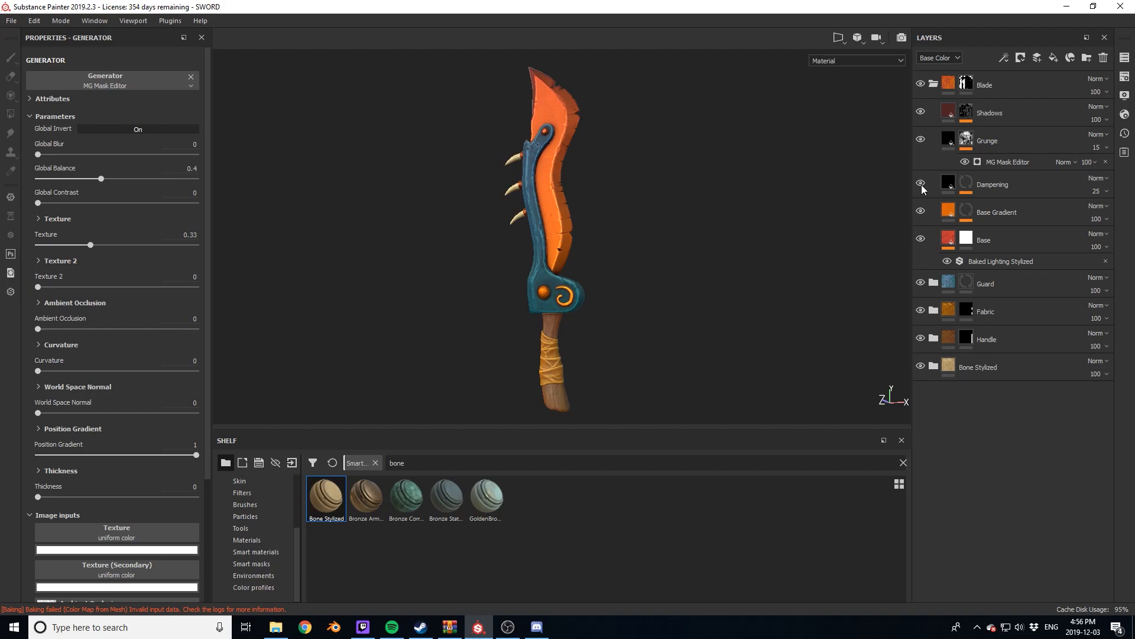
pyautogui.click(996, 212)
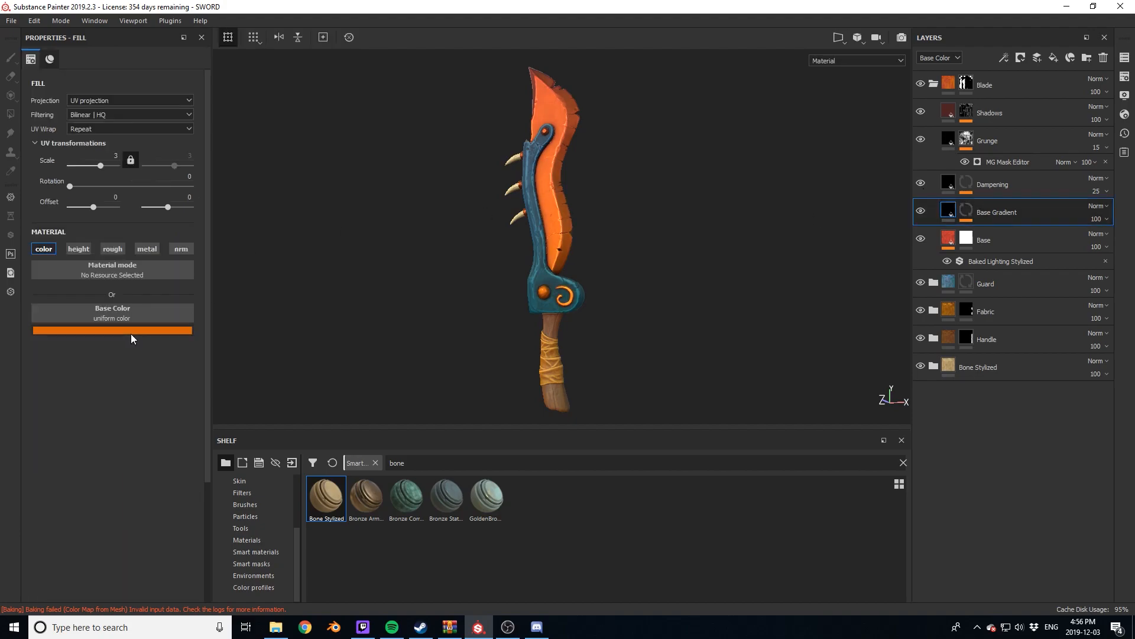
pyautogui.click(112, 330)
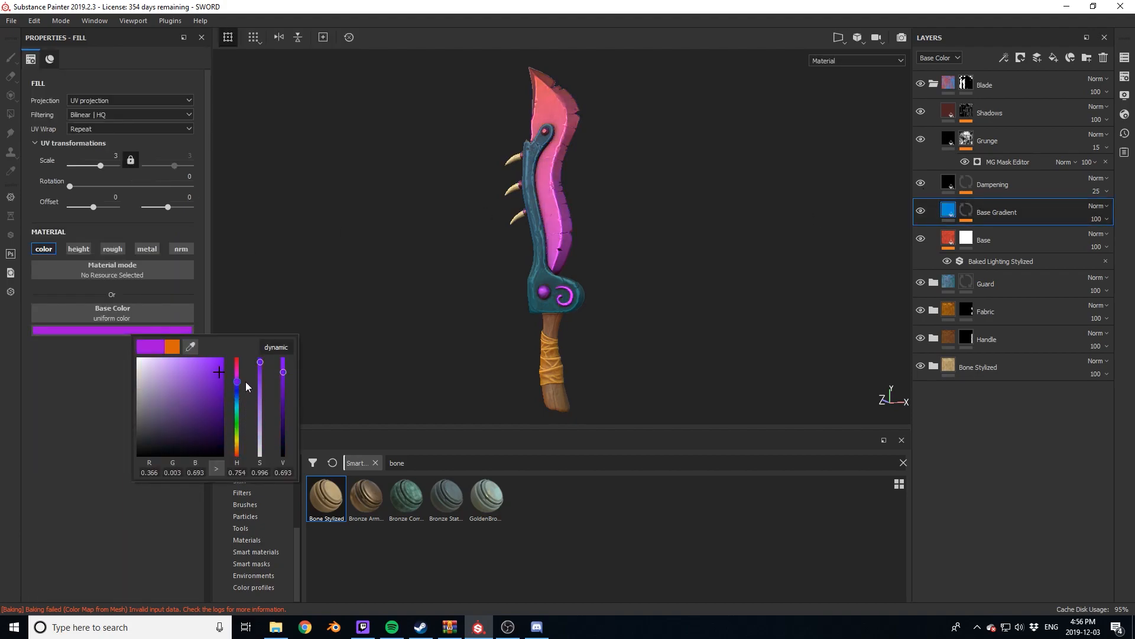
pyautogui.moveTo(236, 362); pyautogui.dragTo(236, 452)
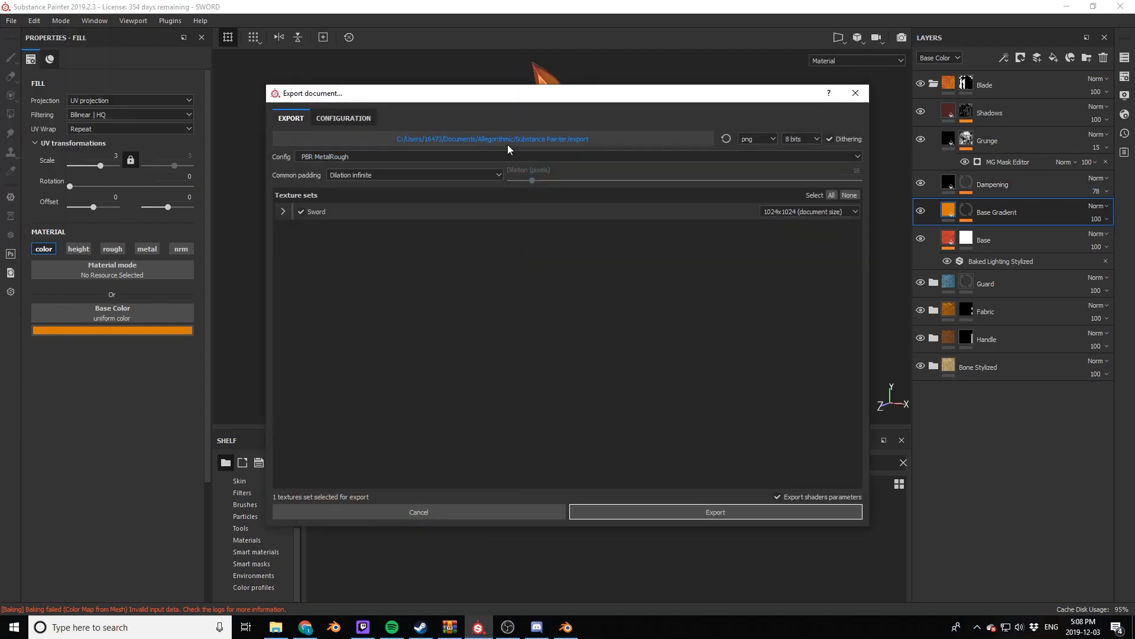
# Expand the Sword texture set to list BaseColor, Roughness, Metallic, Normal, Height and Emissive maps.
pyautogui.click(282, 211)
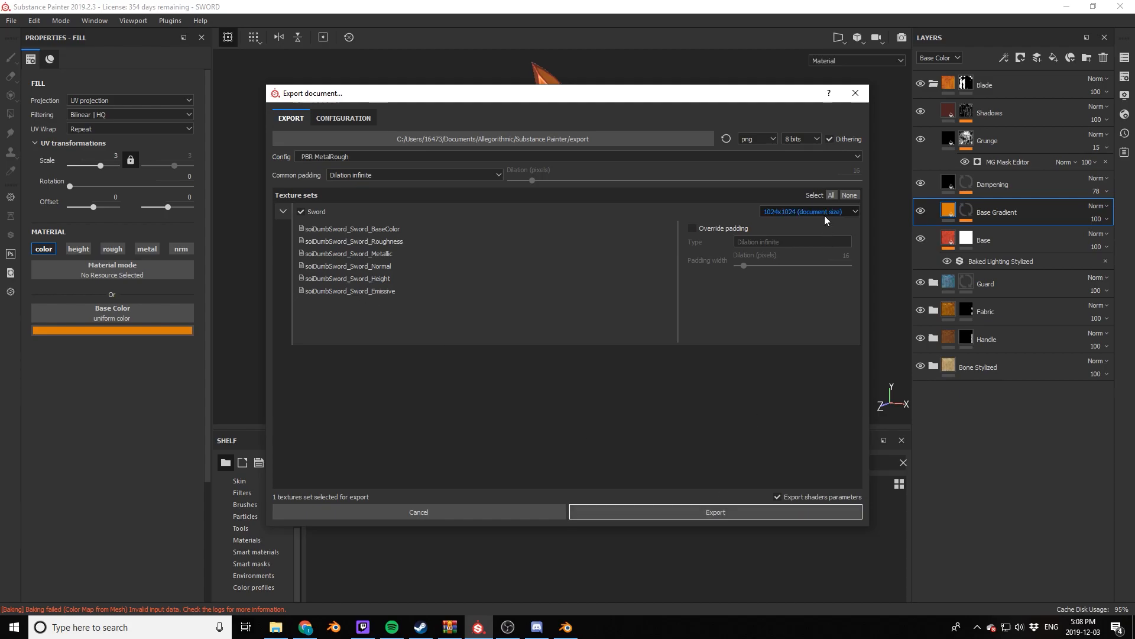